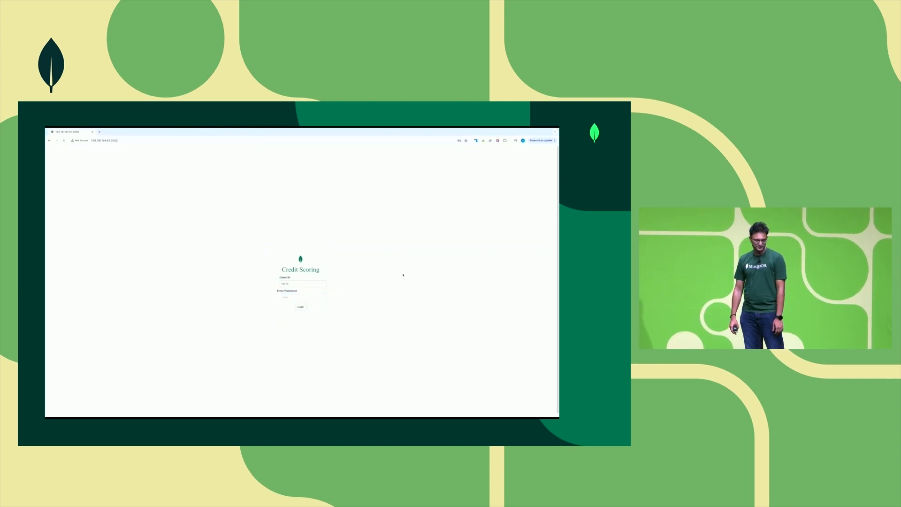
Step: Log in with the client ID and password to reach Rejik's dashboard showing POOR credit health
left_click(301, 306)
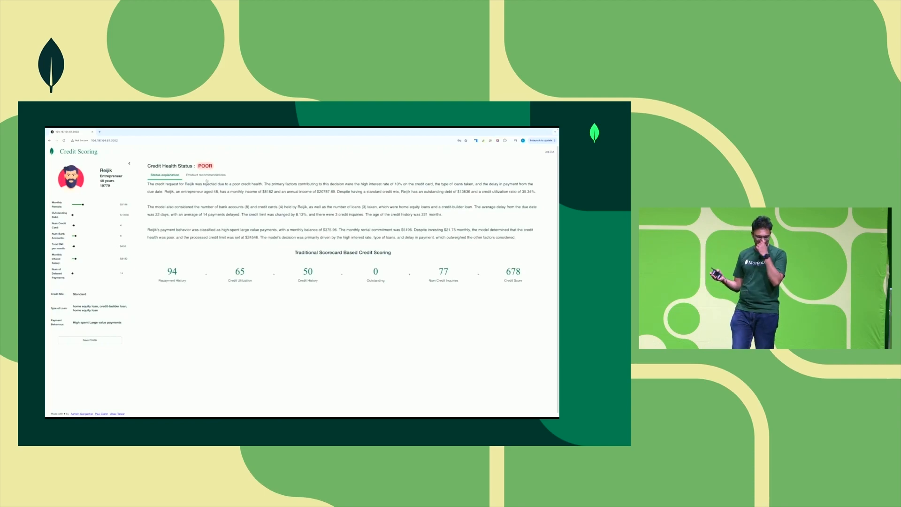
Step: View the recommended credit cards for Rejik, beginning with the Advantage Plus Card
left_click(205, 175)
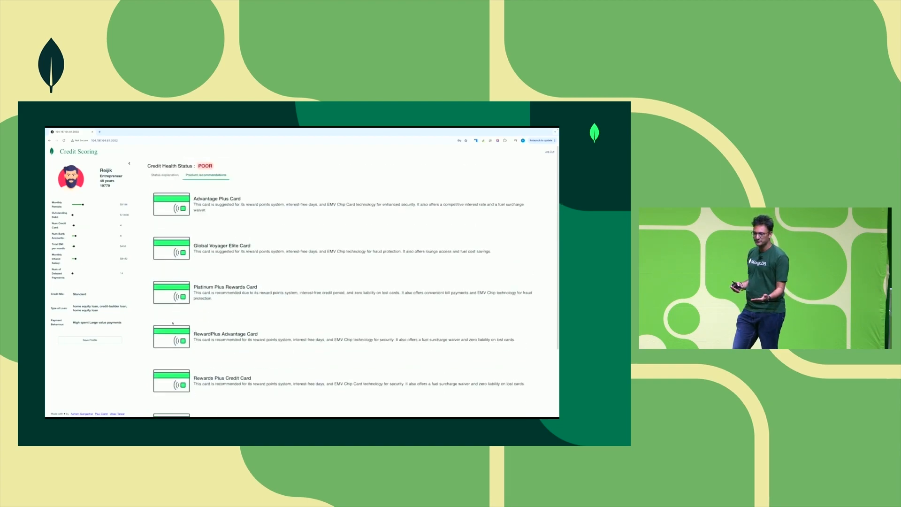
scroll("down", 3)
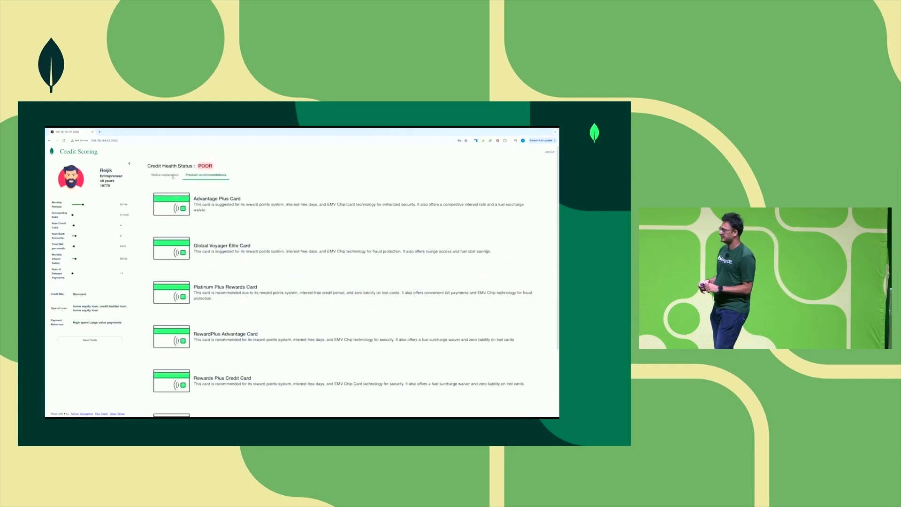
Step: Return to the Status explanation view, where Rejik's rescored credit health reads GOOD
left_click(165, 175)
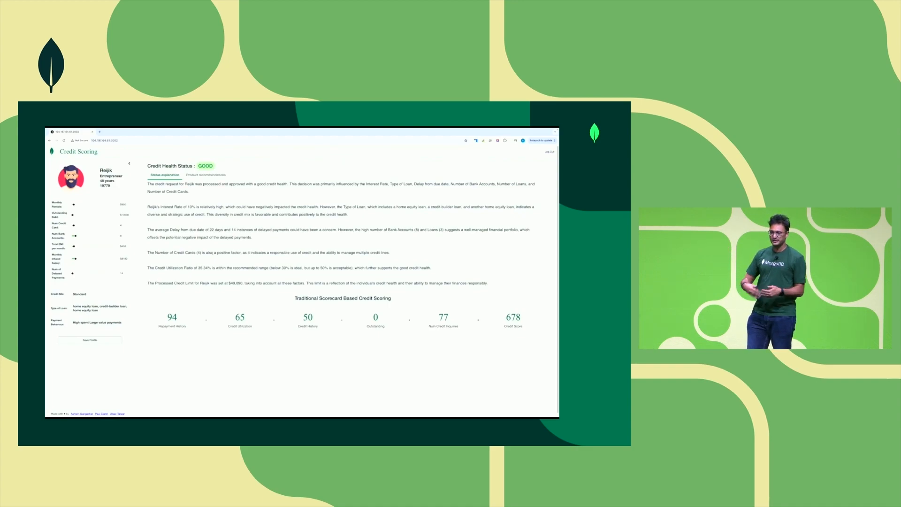
left_click(205, 175)
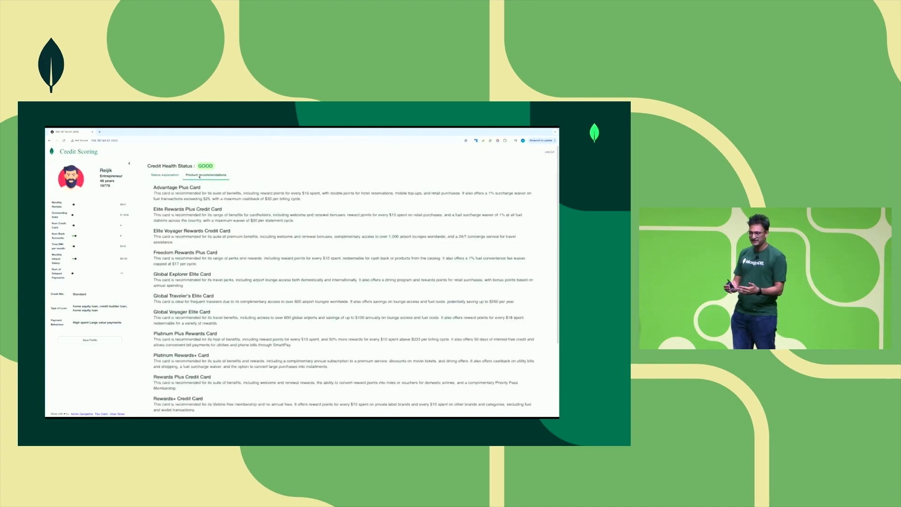
scroll("down", 3)
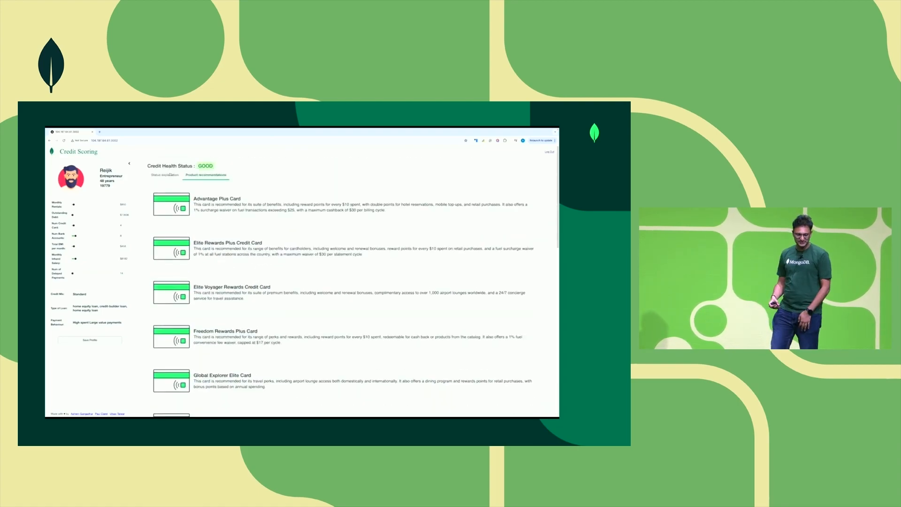
left_click(166, 174)
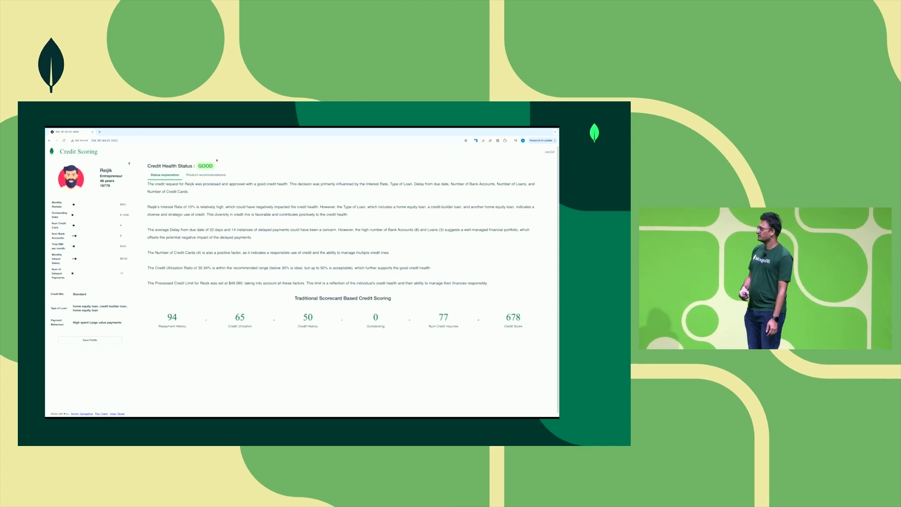